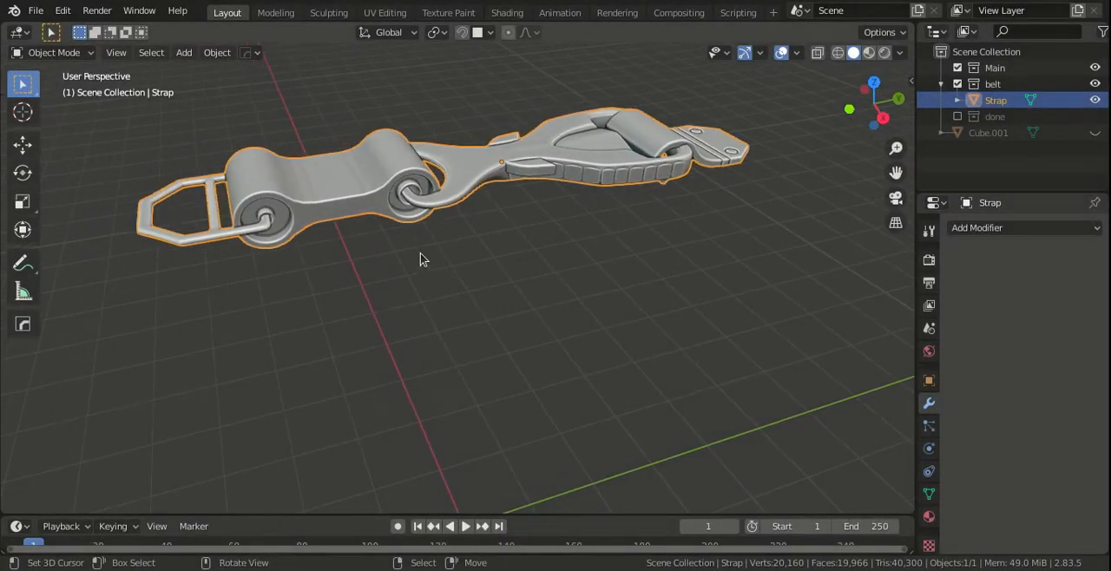
Step: Unhide Cube.001 under the strap, browse the Deform modifiers, and switch to front view
drag(421, 259, 855, 137)
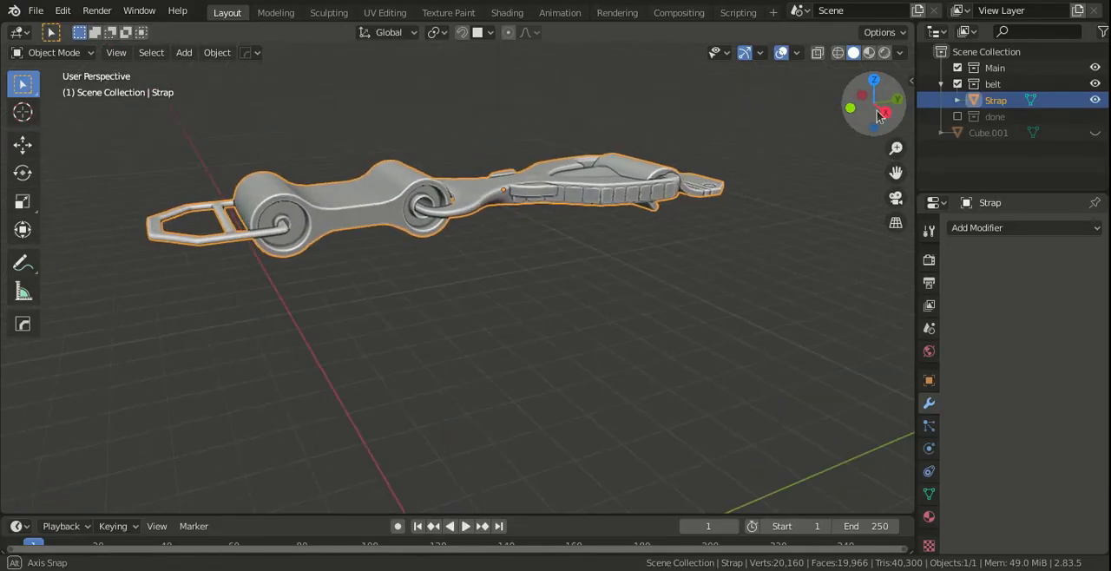
click(1094, 132)
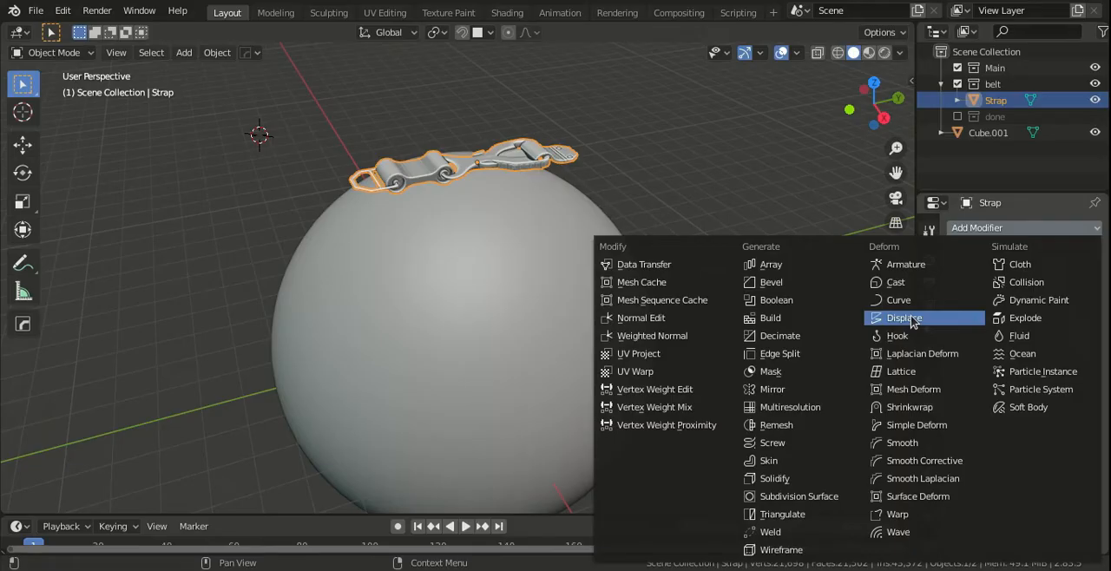
click(899, 299)
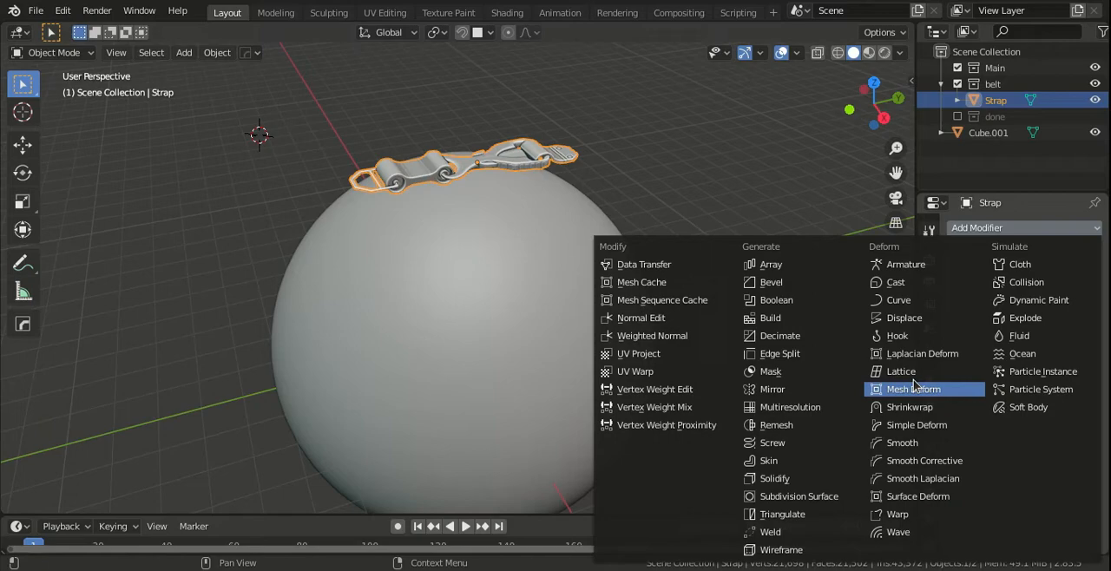
mouse_move(916, 424)
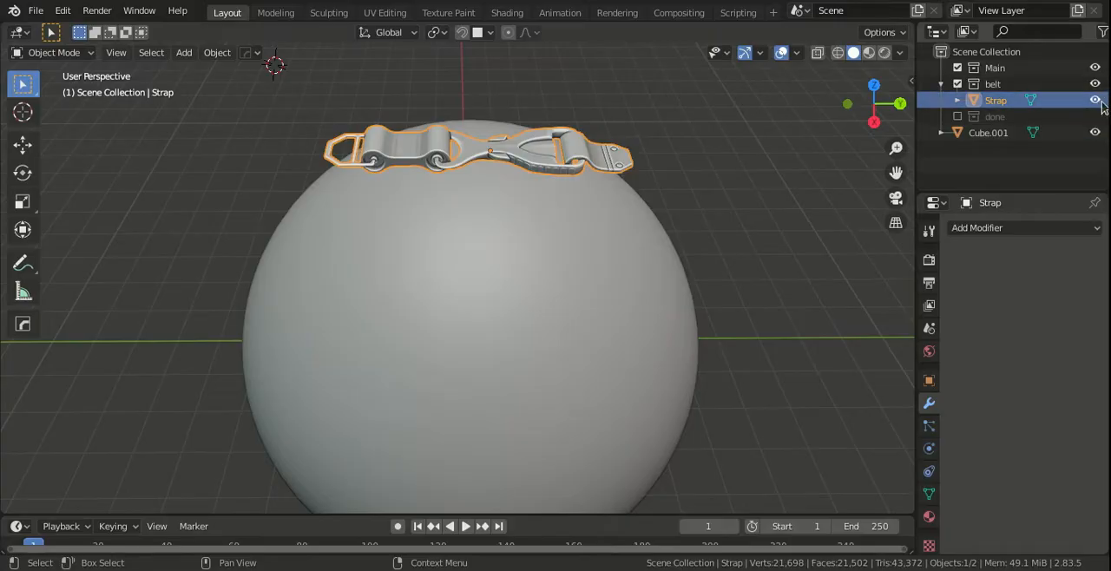
mouse_move(1095, 100)
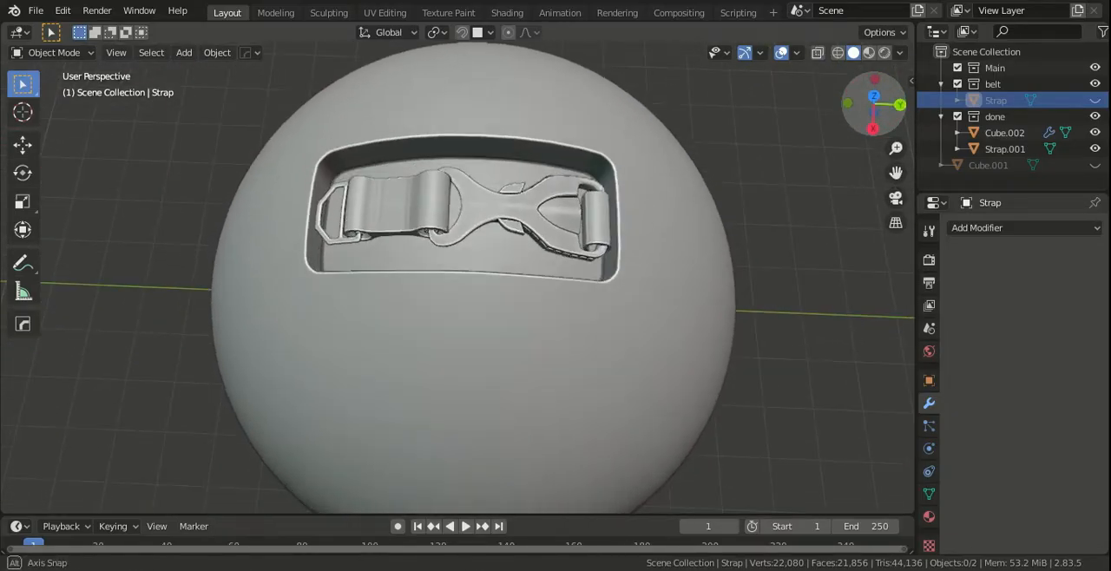
Step: Orbit around Cube.002 and Strap.001 to inspect the buckle embedded in the recessed slot
drag(460, 304, 460, 174)
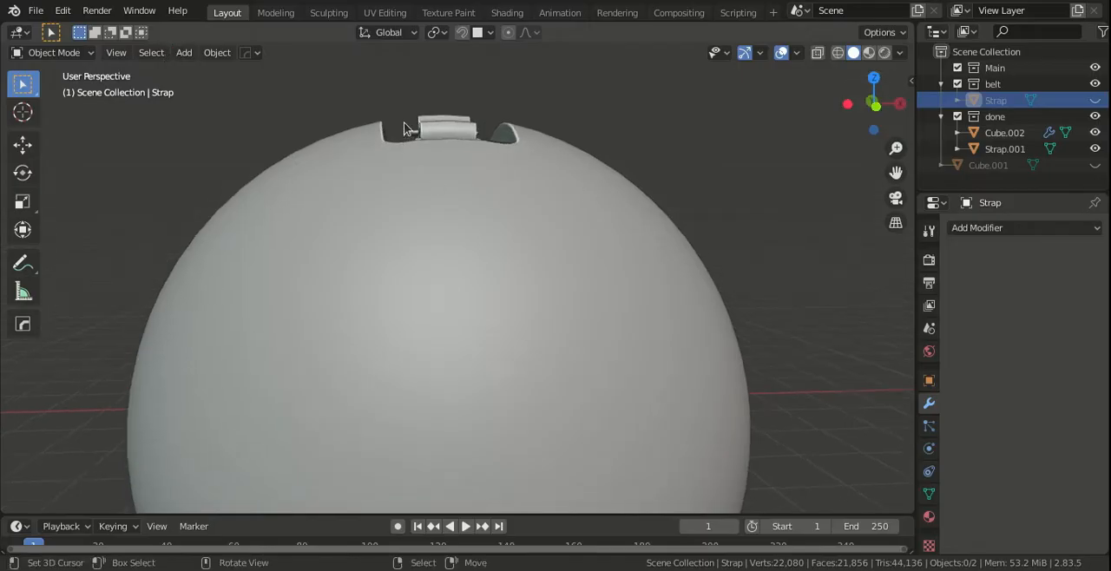
mouse_move(521, 146)
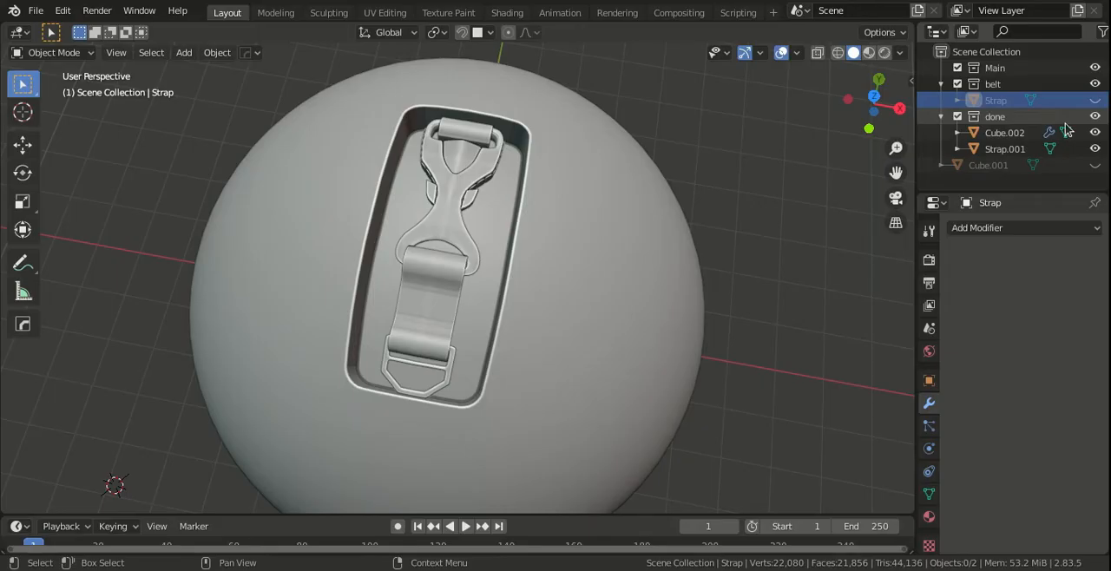
Step: Disable the 'done' collection to hide the finished example
click(1095, 115)
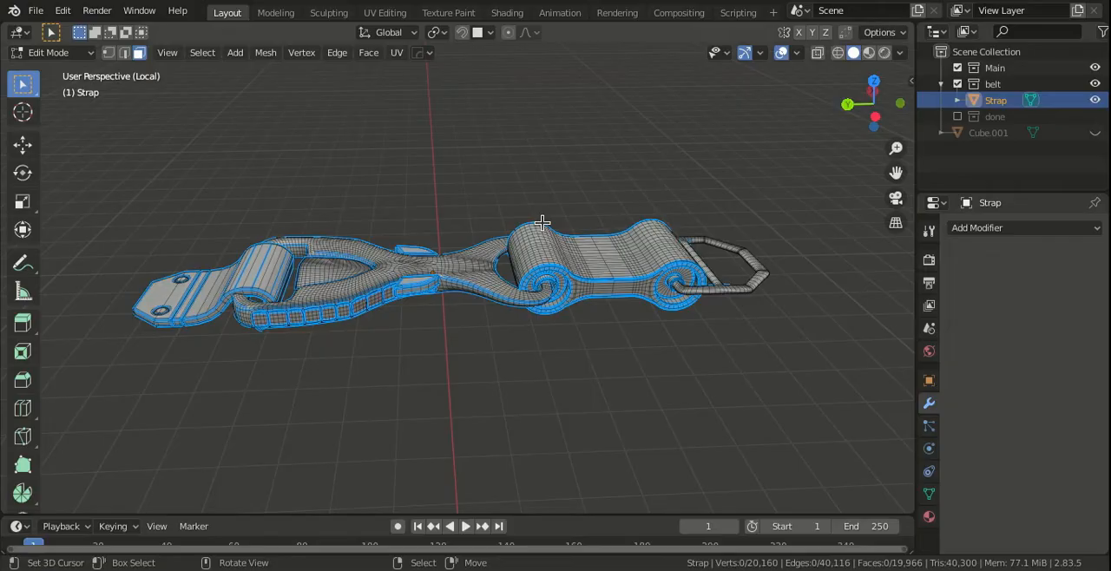
mouse_move(523, 226)
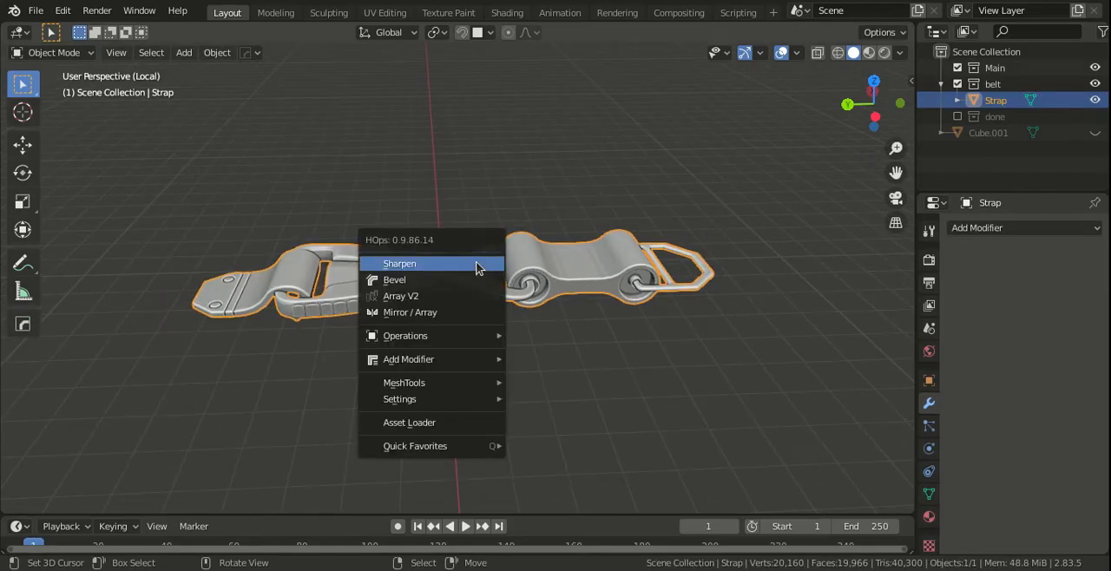
mouse_move(404, 381)
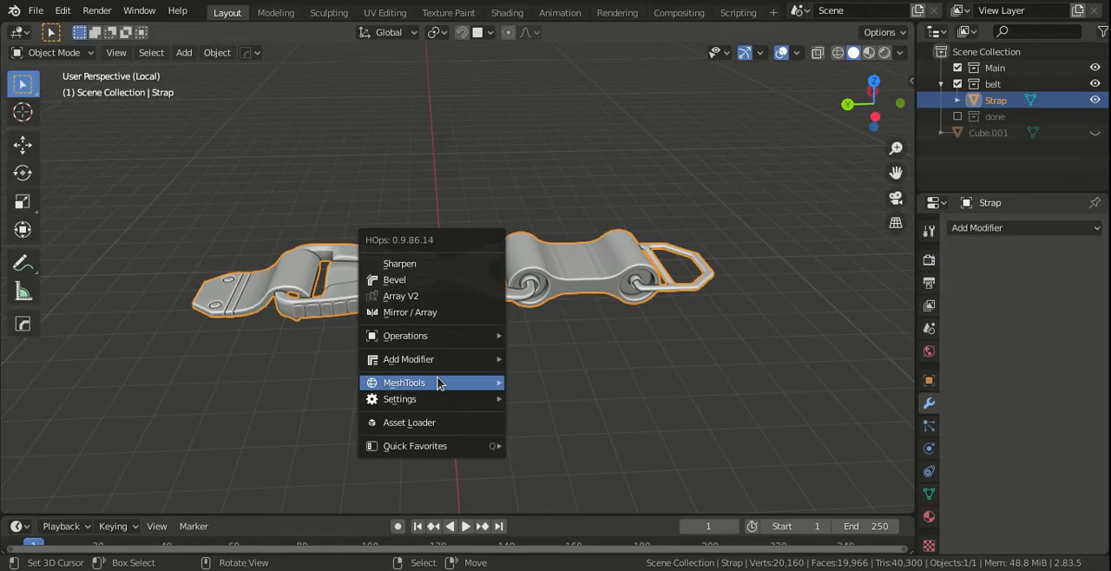
click(404, 382)
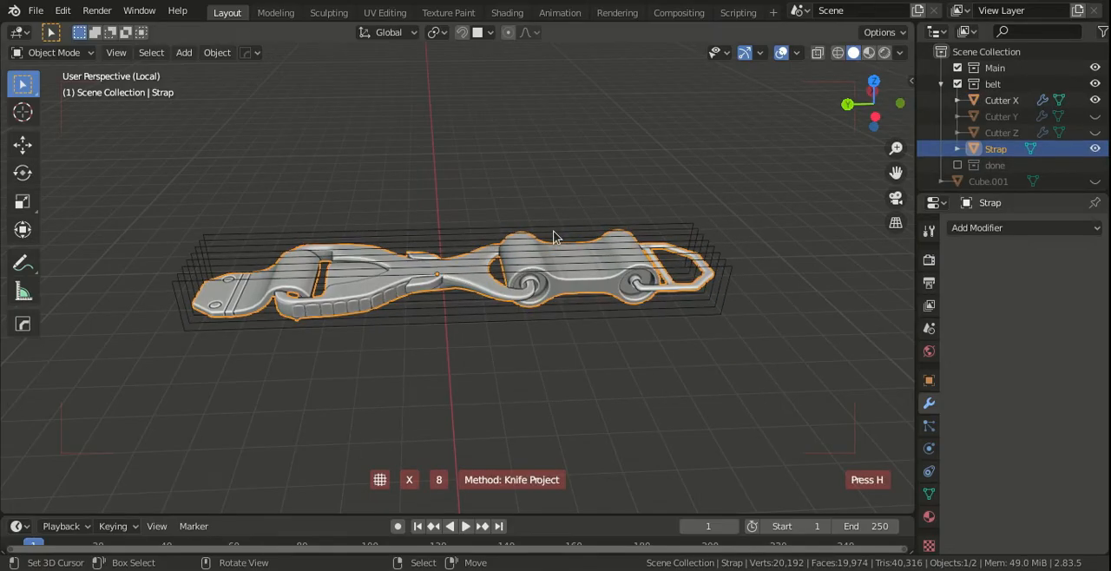
key(y)
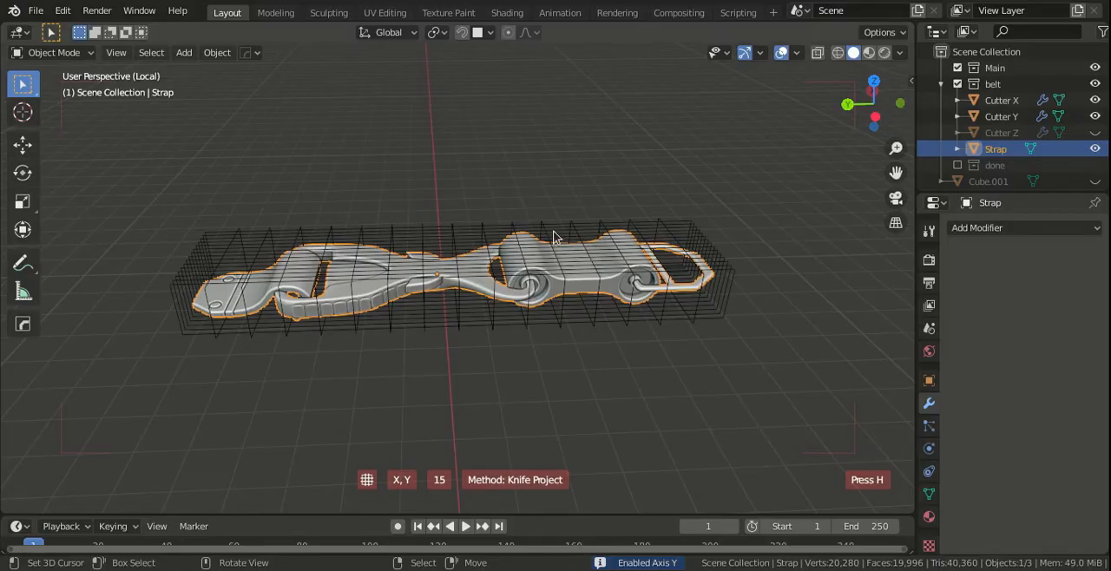
key(Tab)
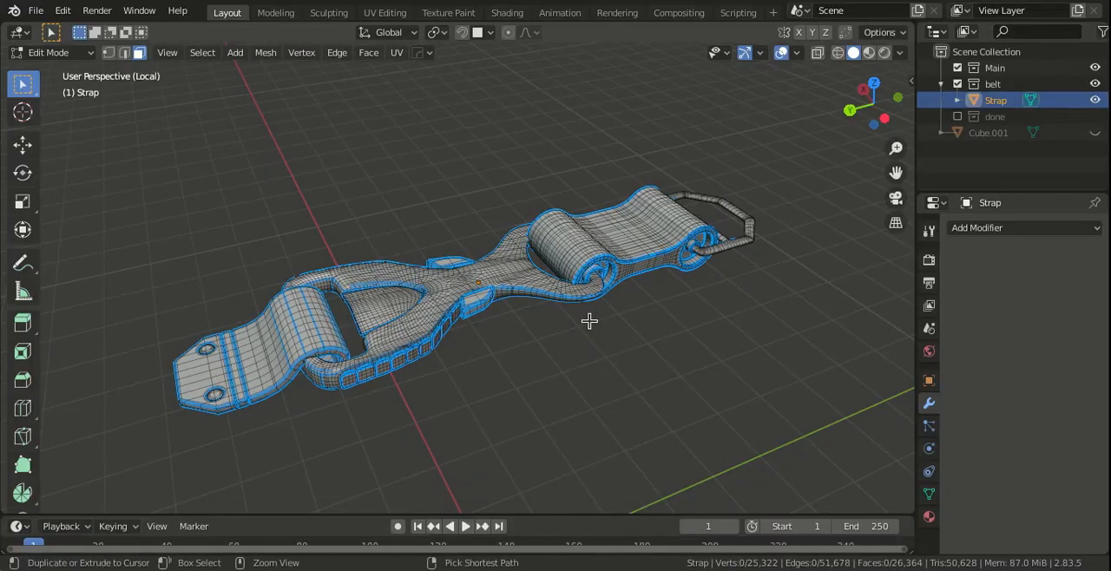
mouse_move(523, 287)
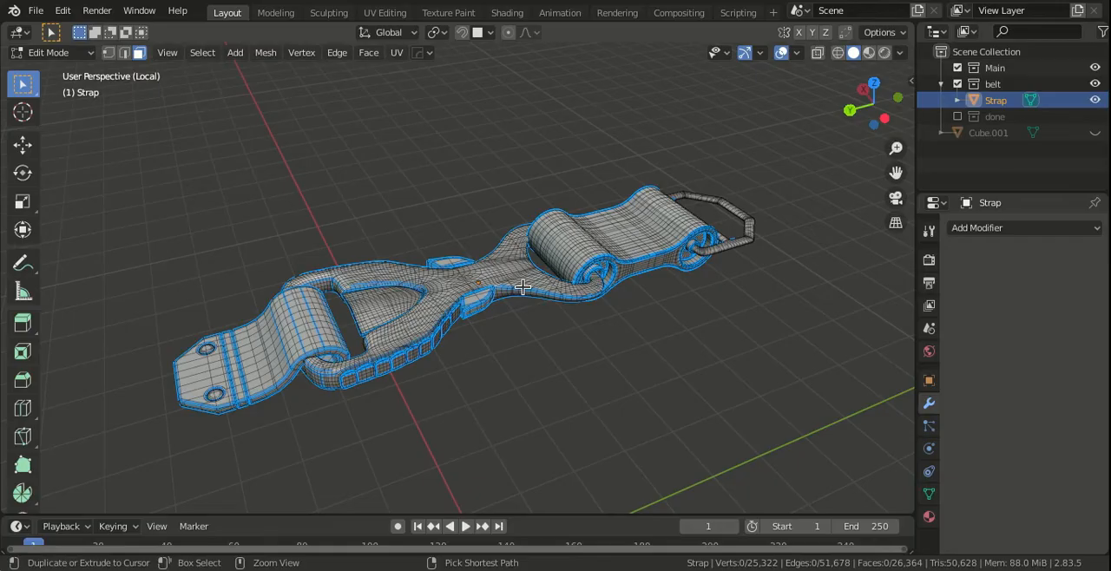
key(Tab)
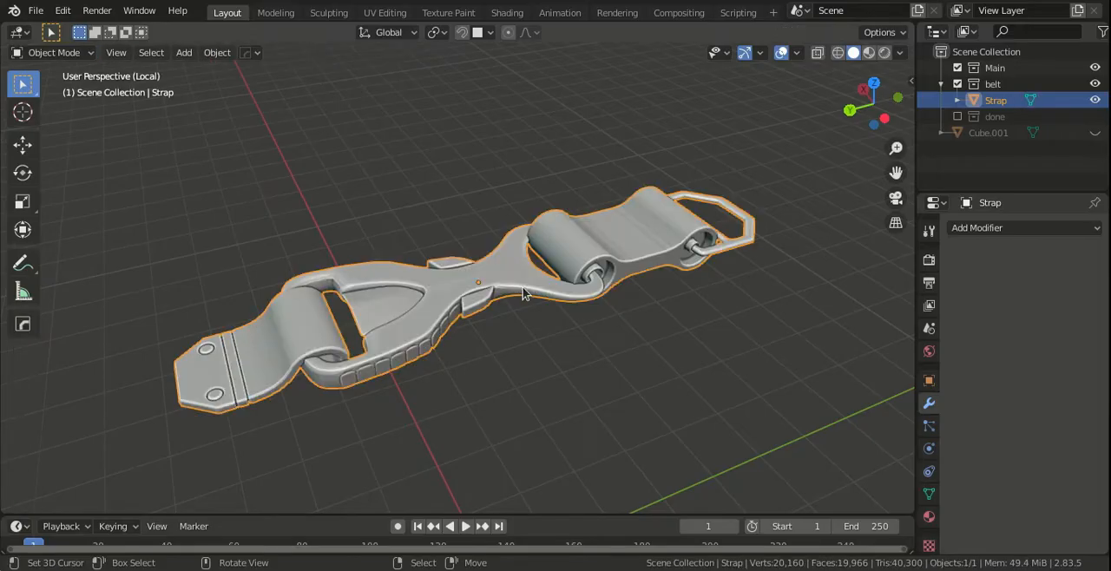
Step: Select the sphere Cube.001 and add a plane at the 3D cursor
click(987, 132)
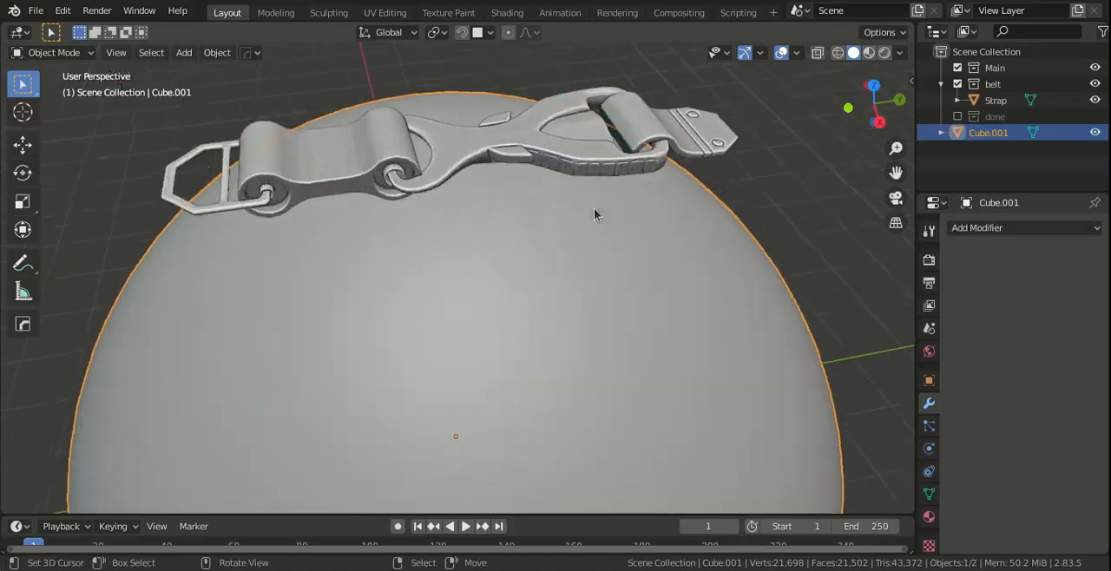
click(995, 100)
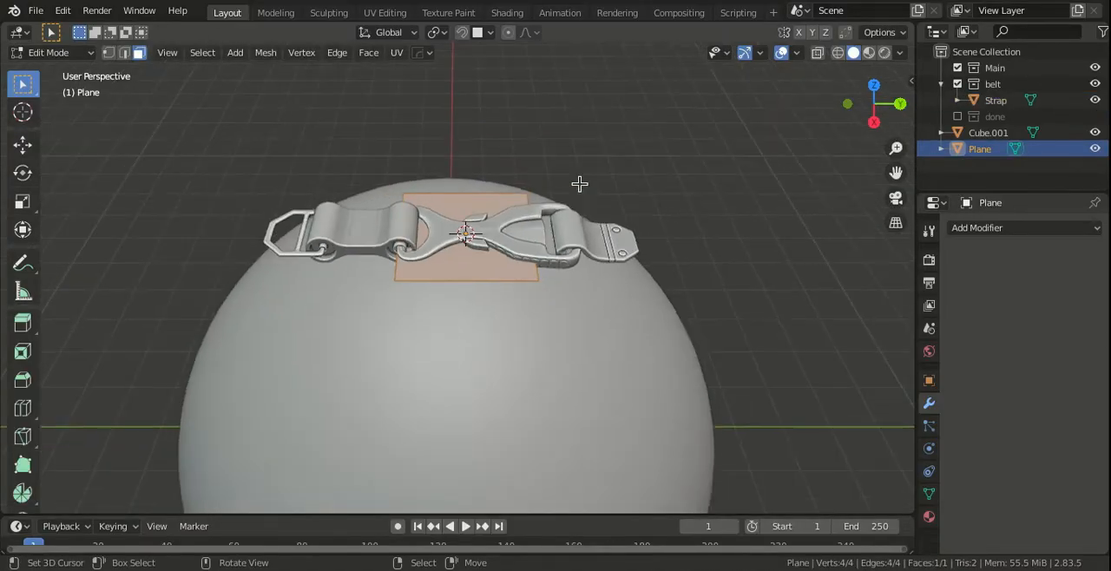
Step: Subdivide the plane into a finer grid
key(s)
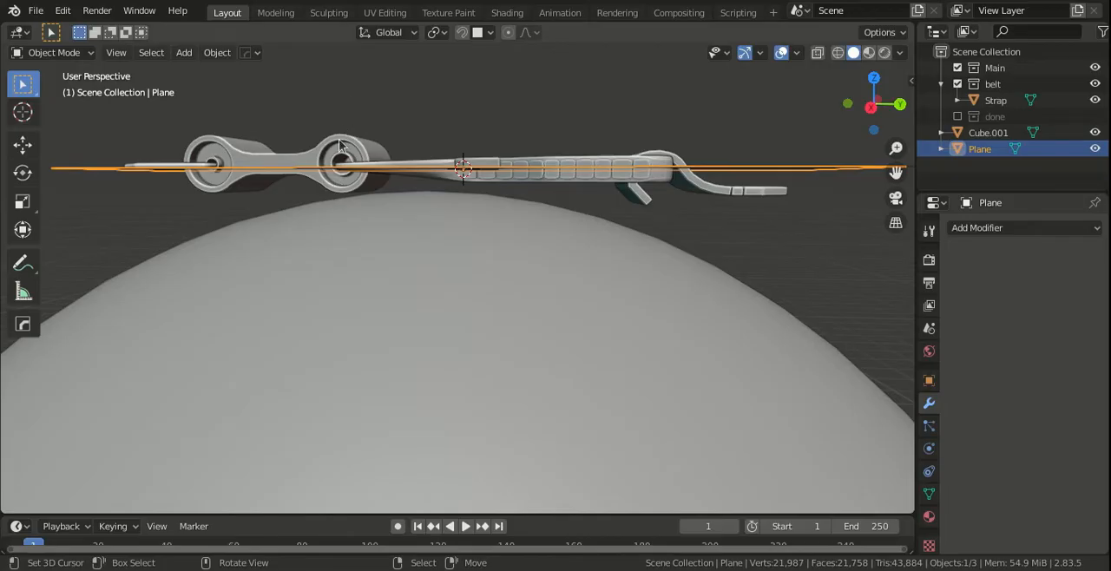
mouse_move(349, 141)
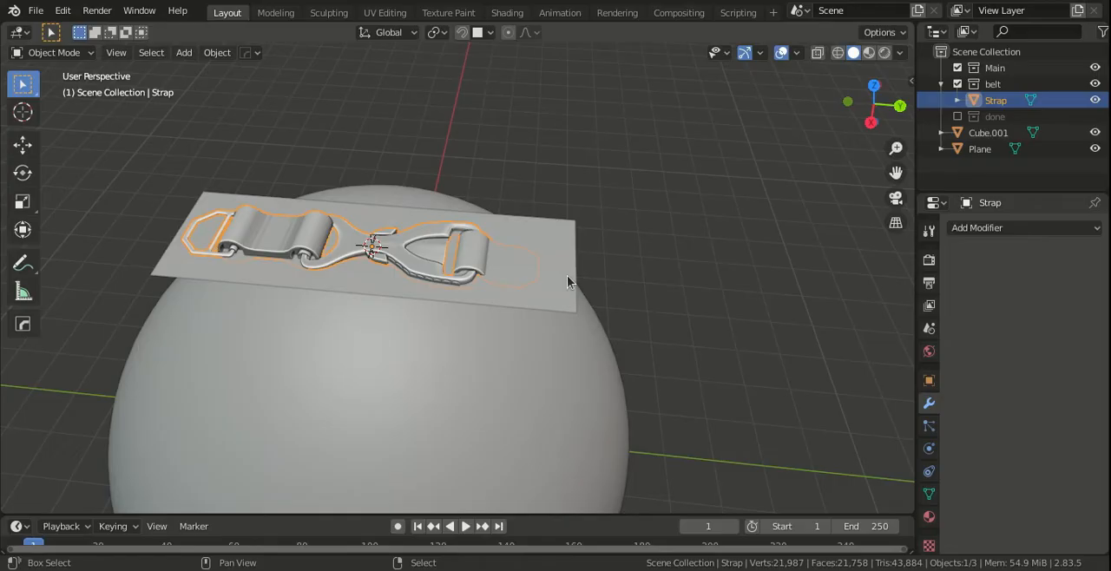
Step: Parent Strap to Plane using the Object parenting option
key(ctrl+p)
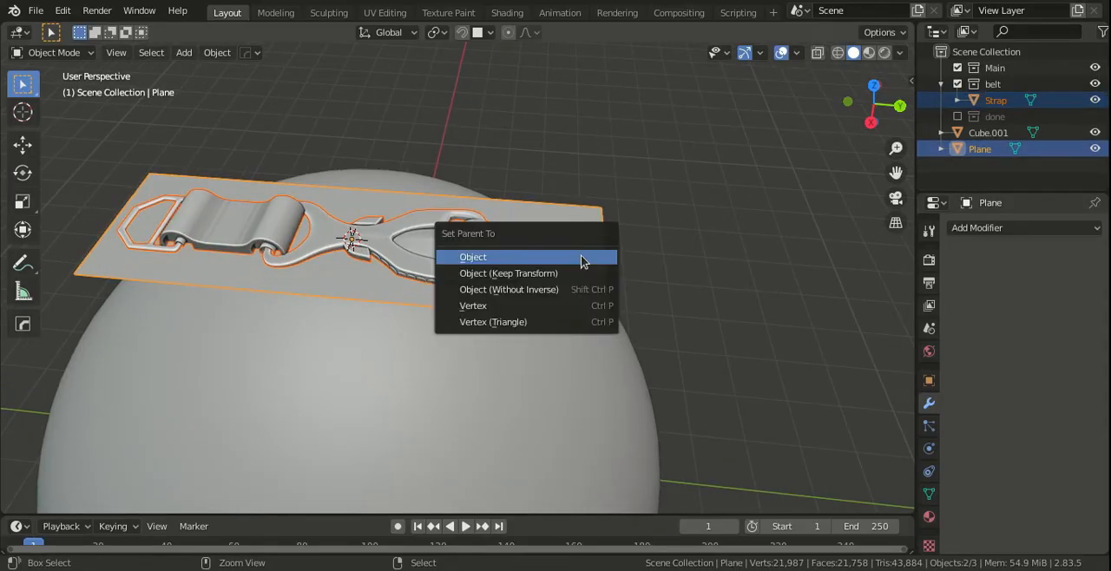
click(472, 256)
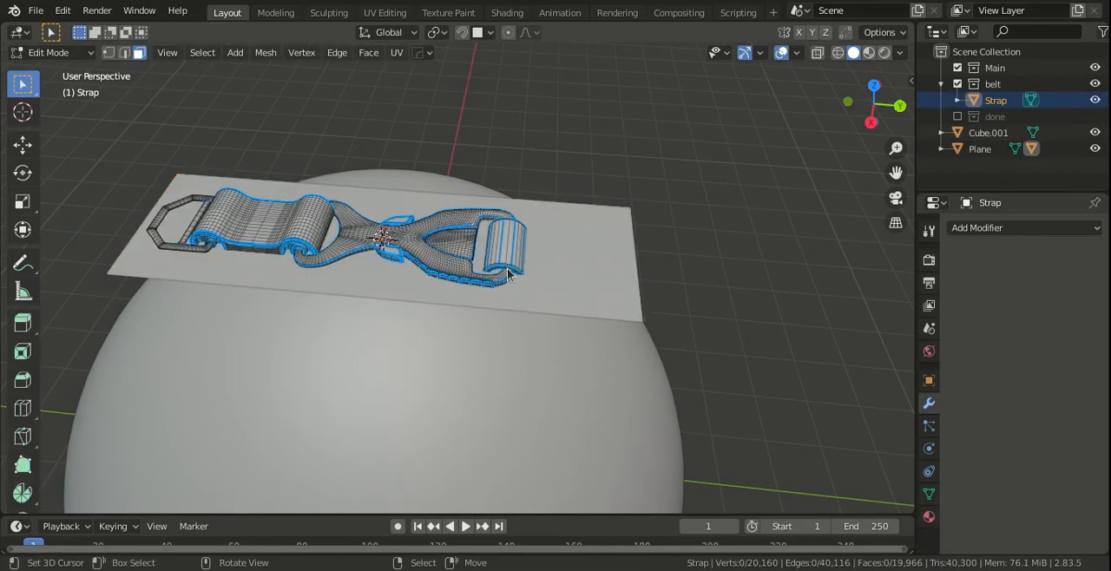
Step: Add a Surface Deform modifier to Strap, target Plane, and bind it
key(Tab)
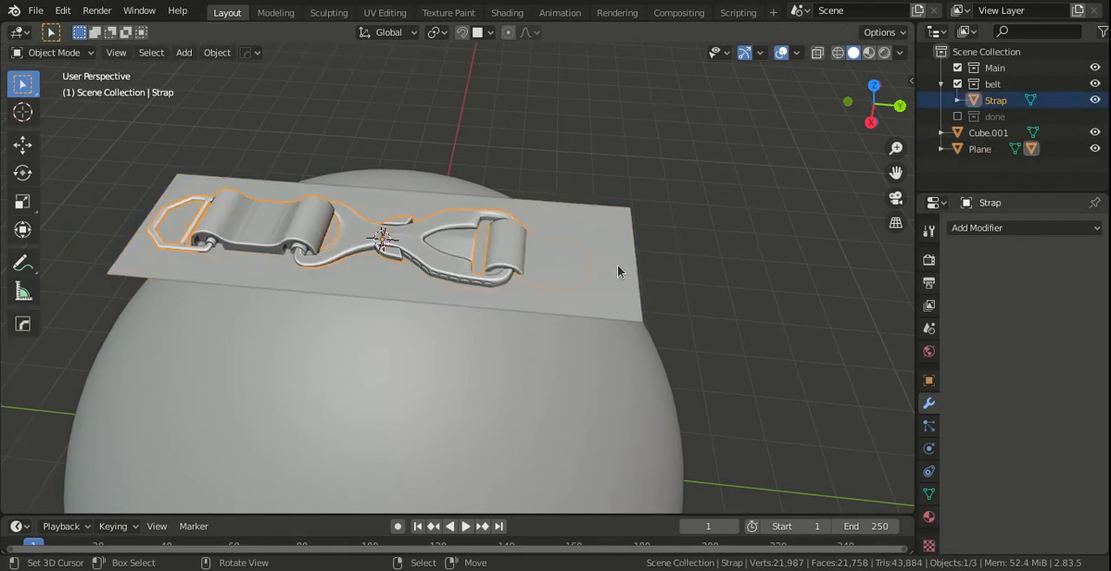
click(1024, 227)
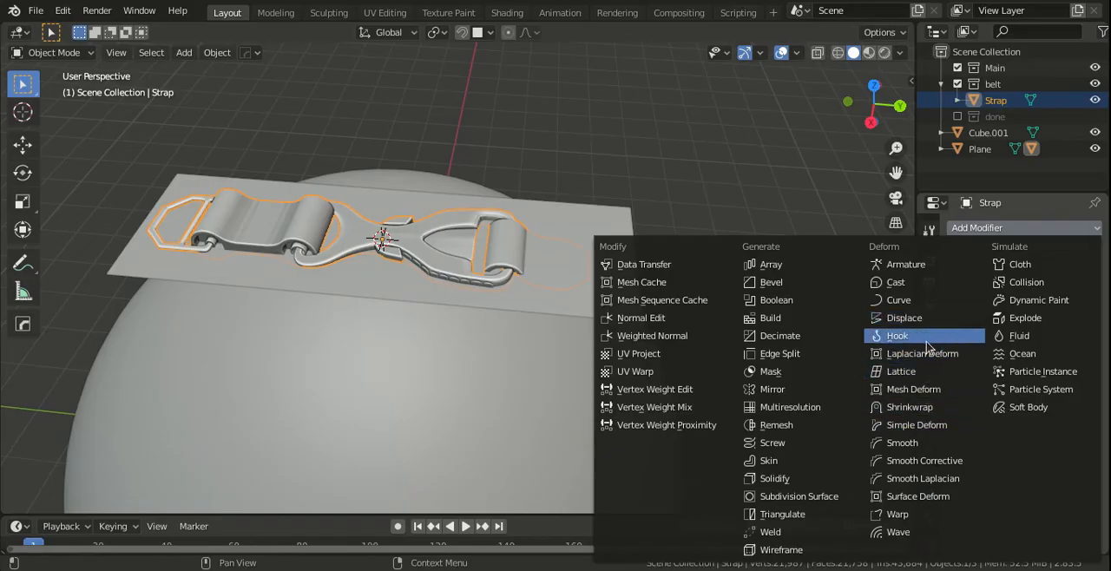
mouse_move(902, 443)
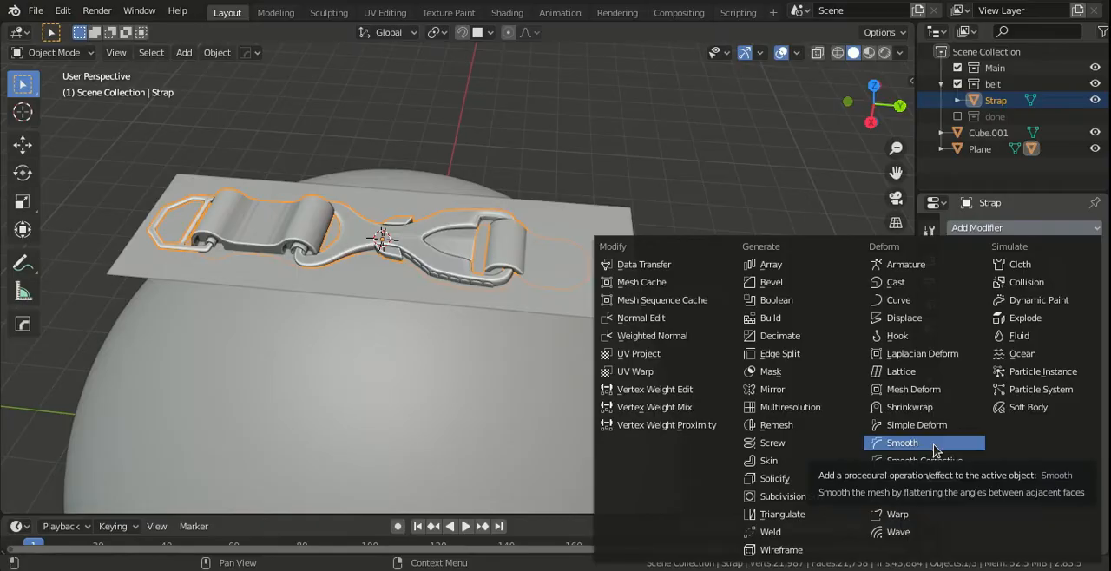
mouse_move(916, 424)
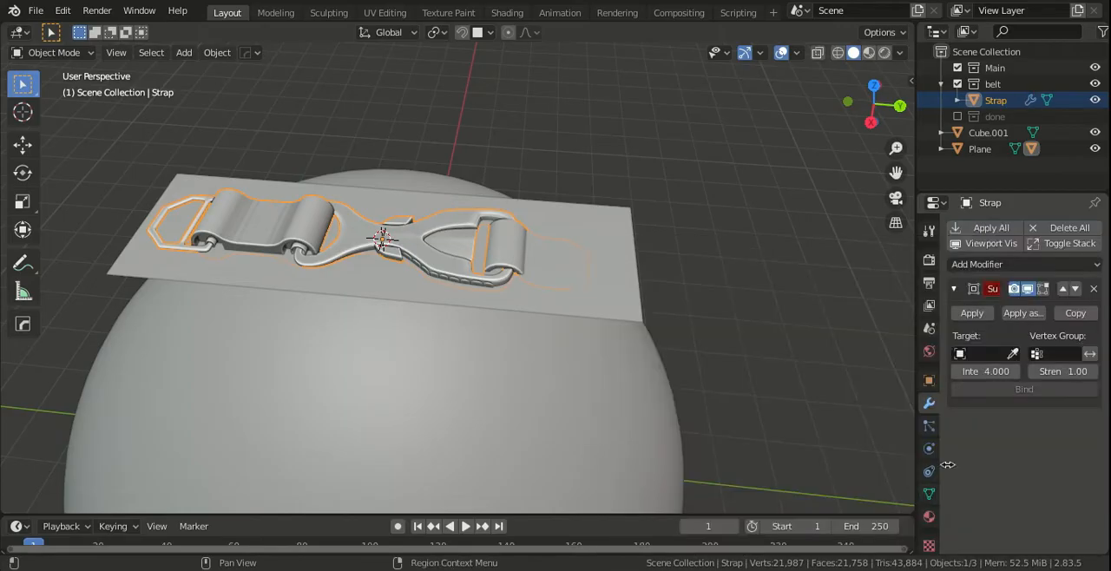
click(1011, 353)
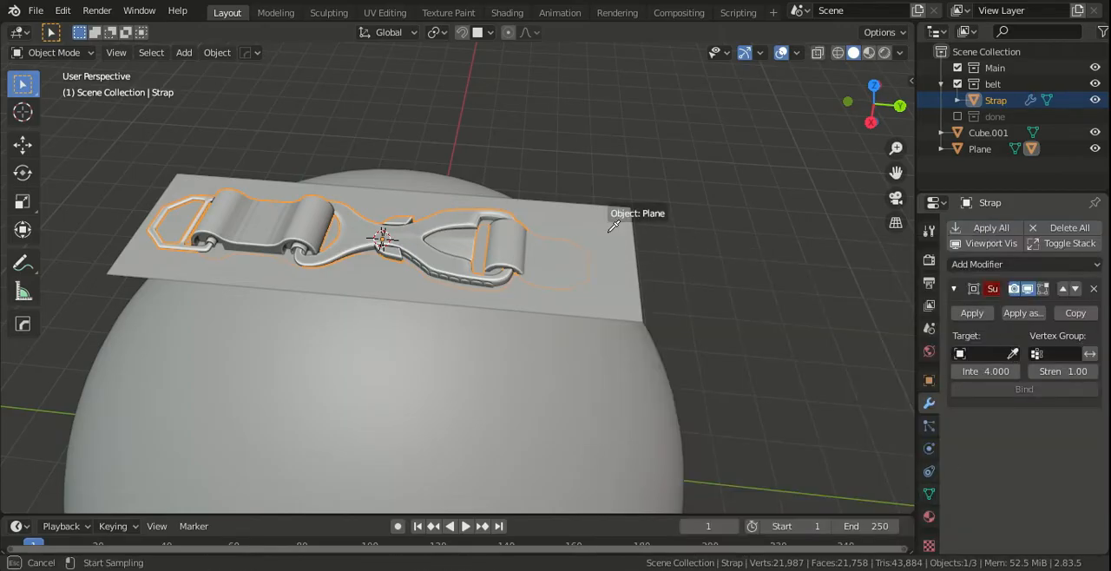
click(985, 354)
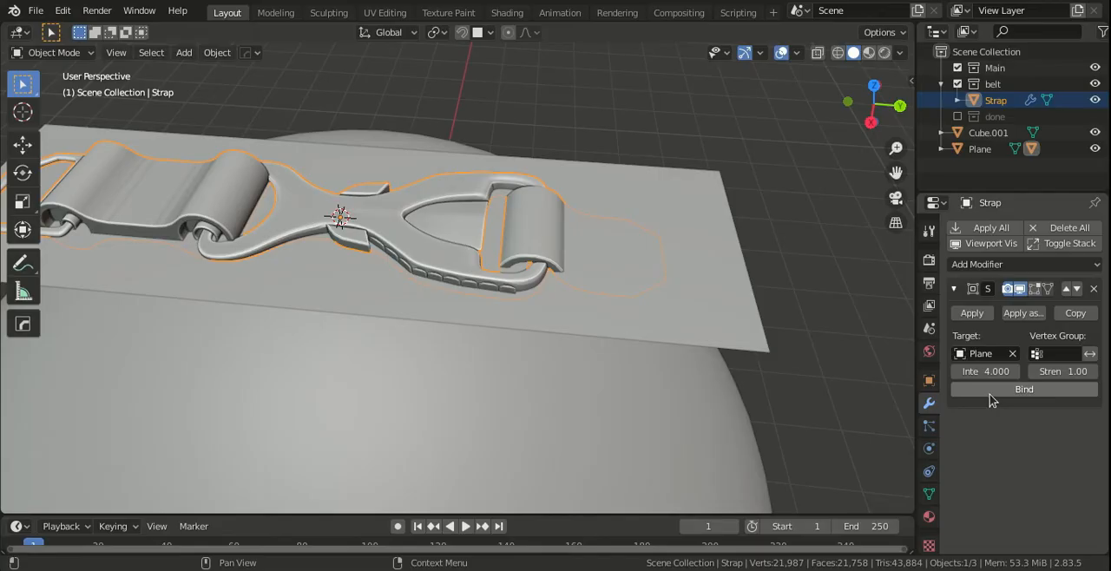
click(1023, 389)
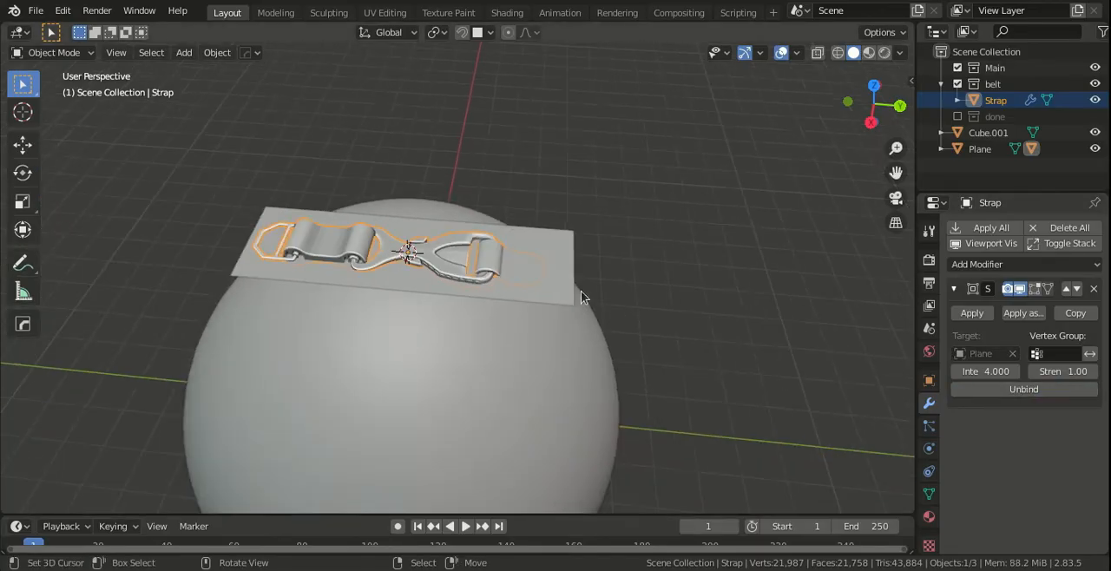
click(979, 148)
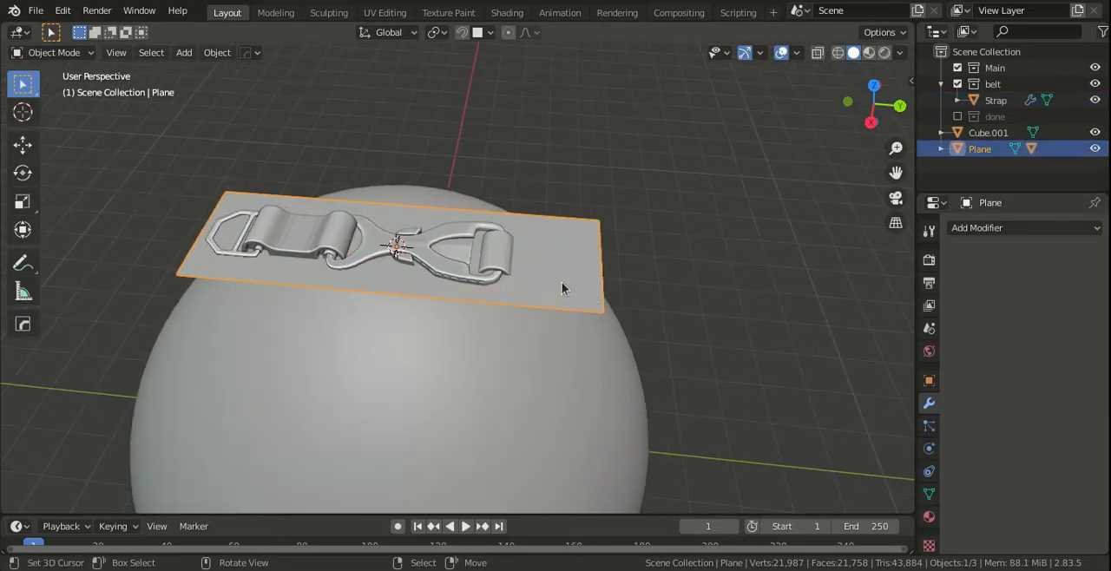
Step: Add a Shrinkwrap modifier to Plane targeting Cube.001 so the strap wraps the sphere
drag(563, 288, 660, 239)
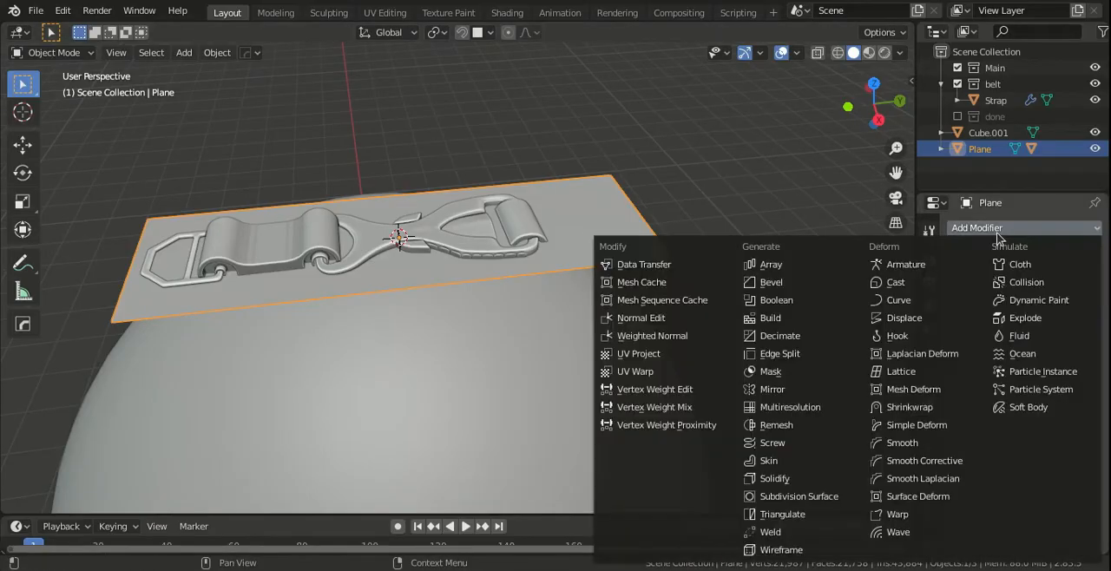
mouse_move(910, 407)
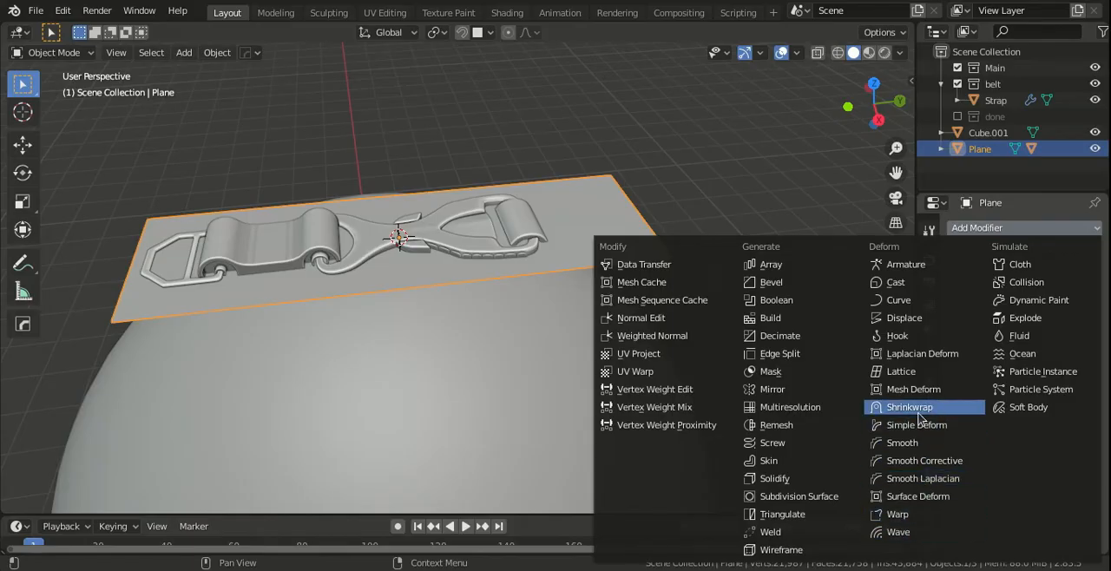
click(908, 407)
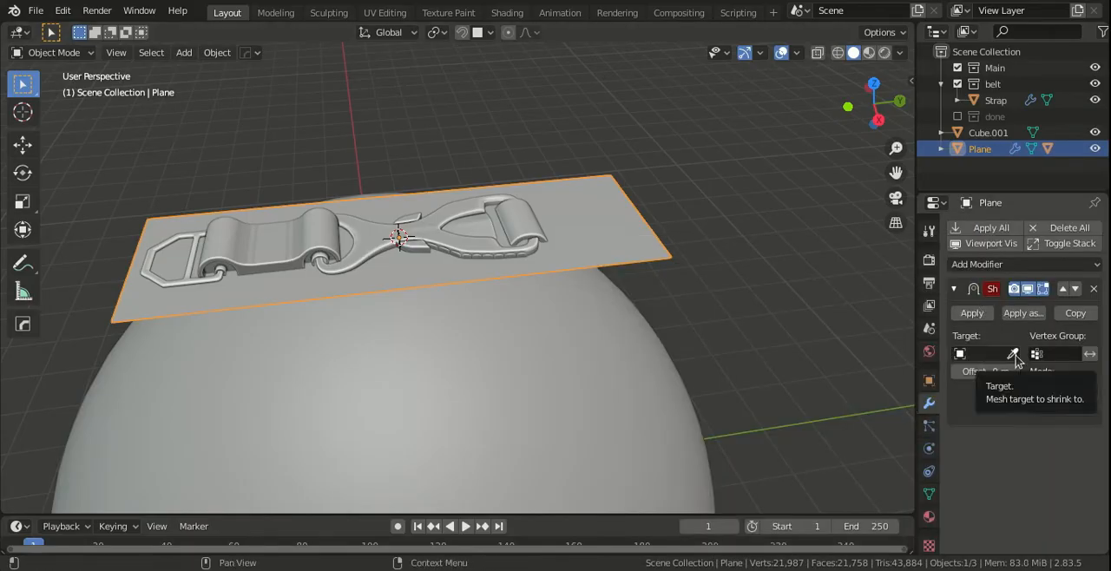
click(989, 353)
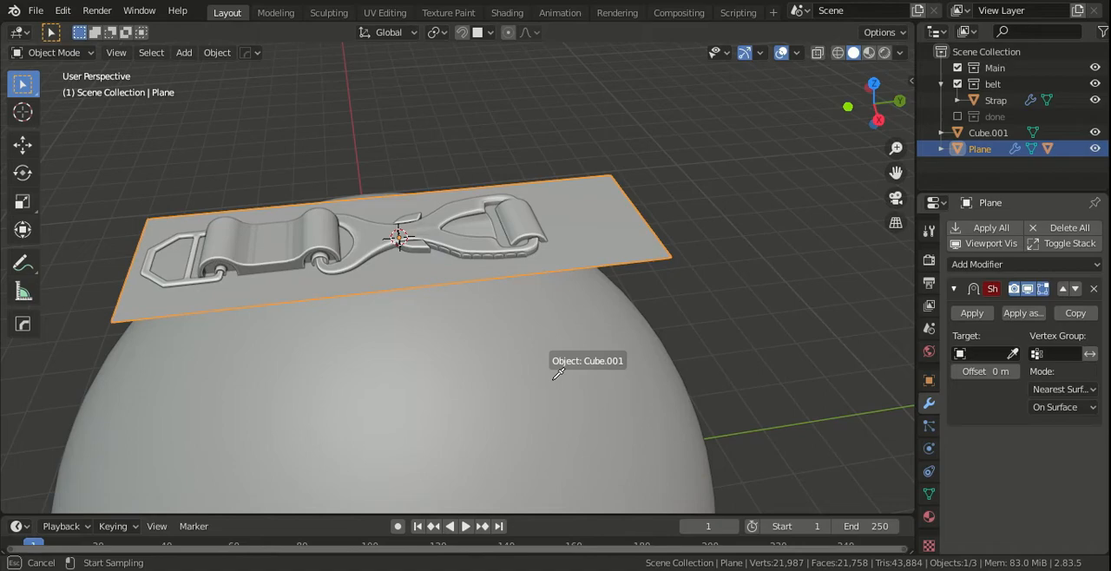
click(984, 353)
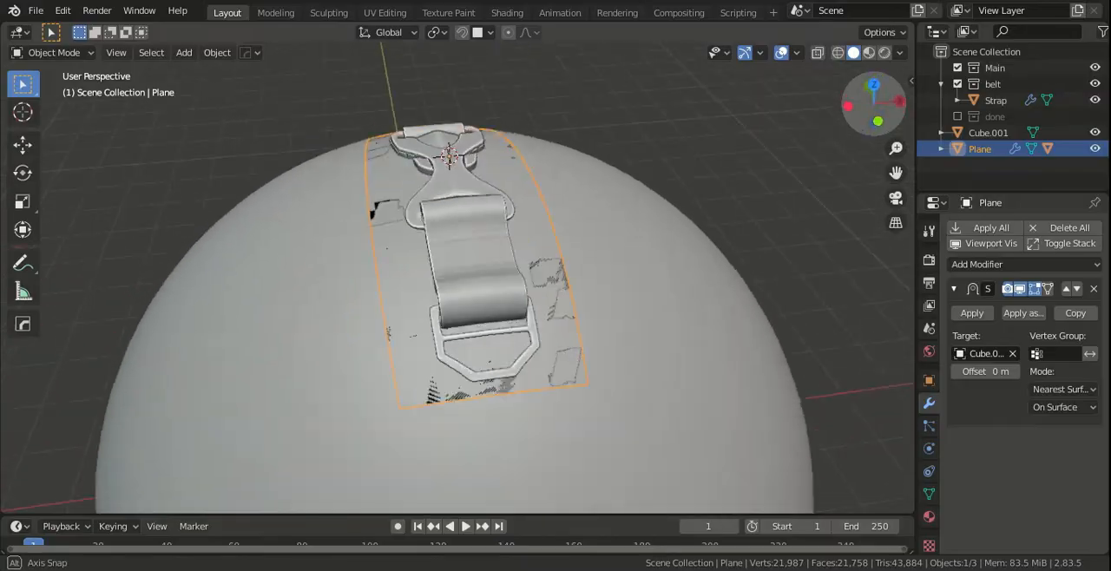
drag(451, 260, 399, 173)
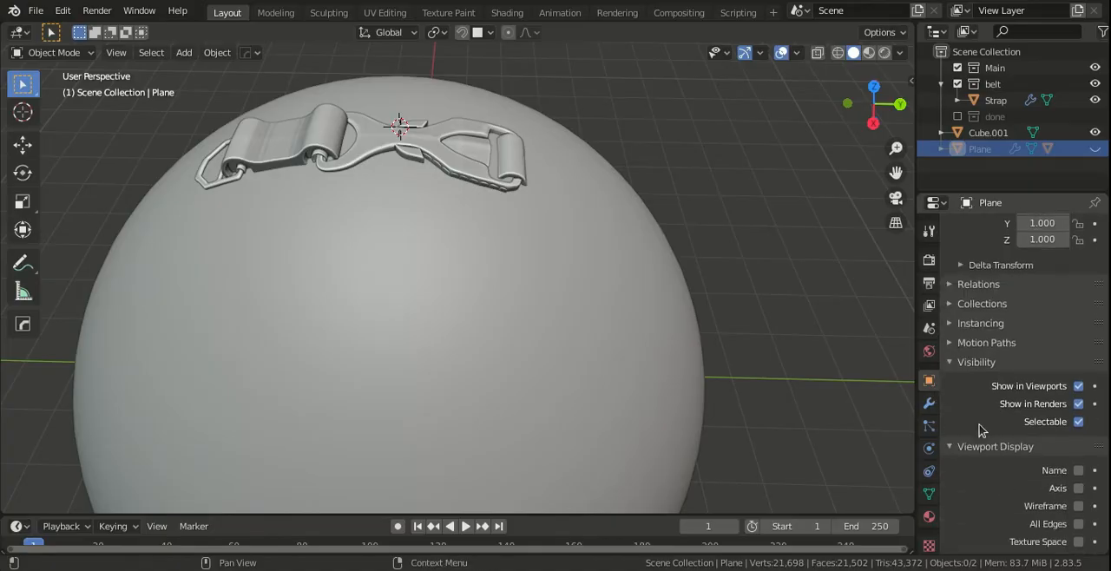
Step: Scroll Plane's Object Properties down to its Visibility display options
scroll(down, 3)
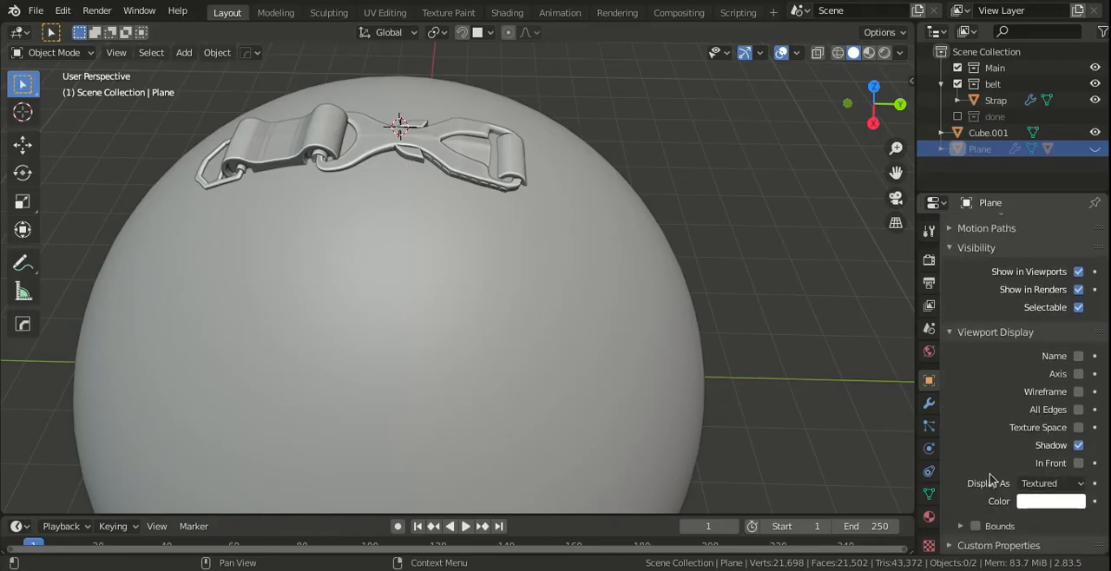
mouse_move(1078, 289)
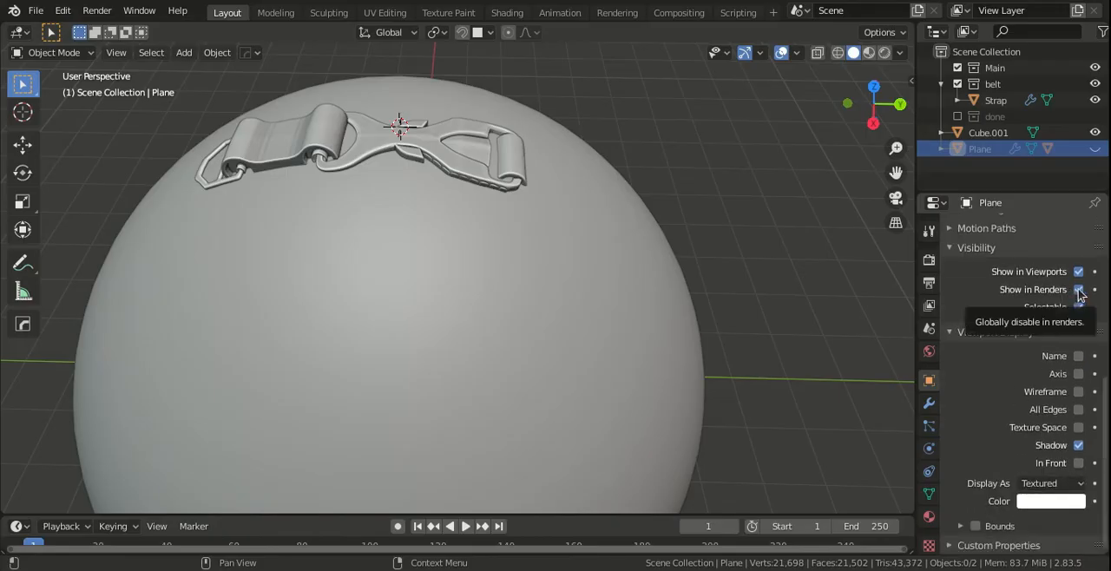
mouse_move(677, 282)
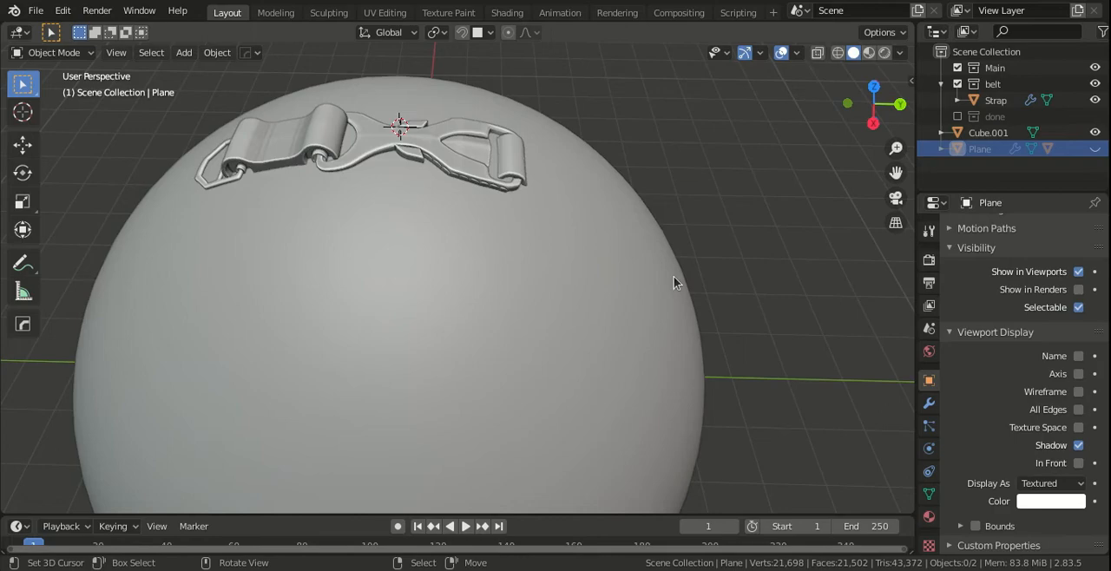